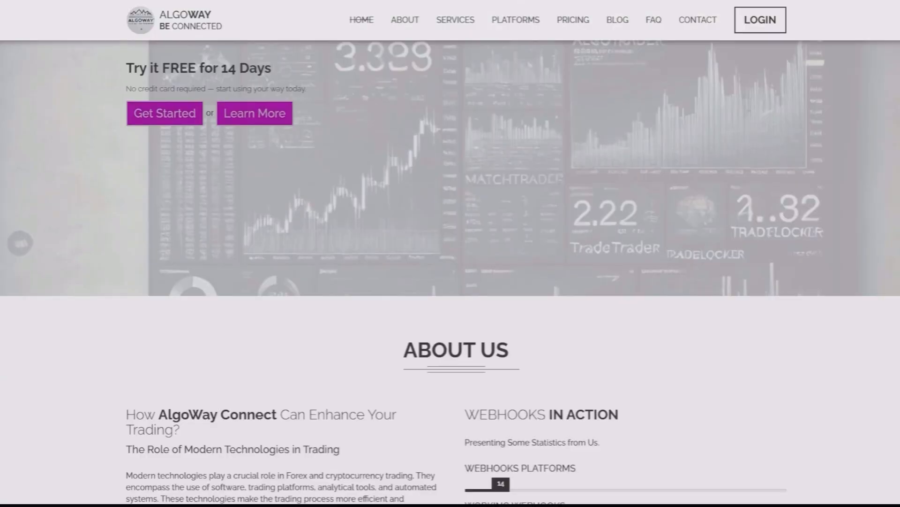
Scroll down the AlgoWay home page past the platforms to the monthly and yearly pricing plans
scroll(down, 3)
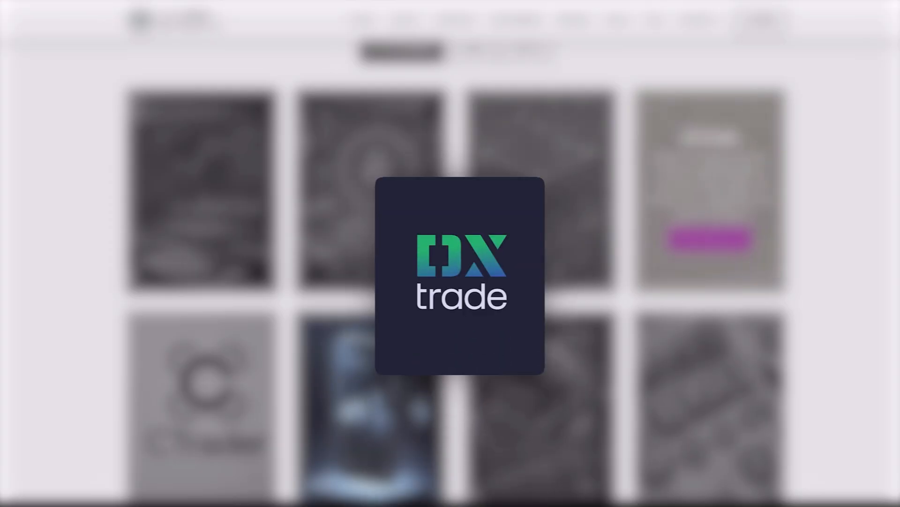
scroll(down, 3)
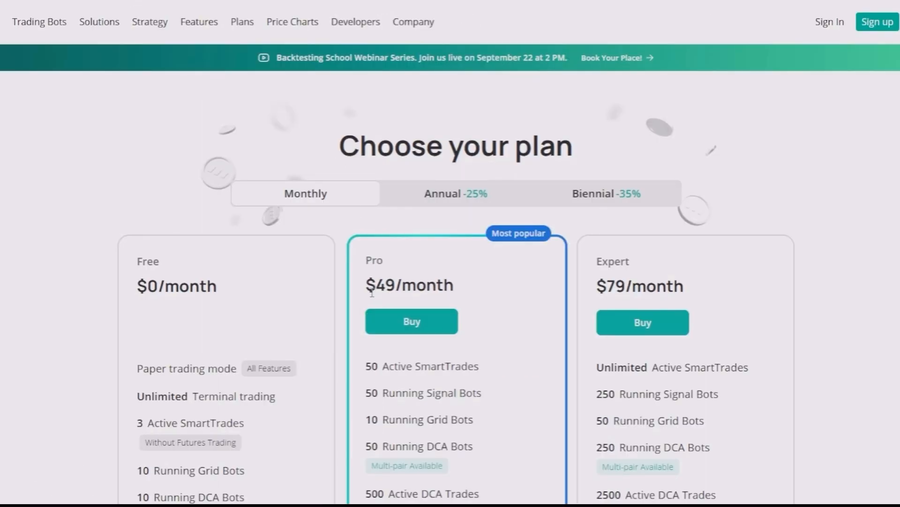
mouse_move(440, 291)
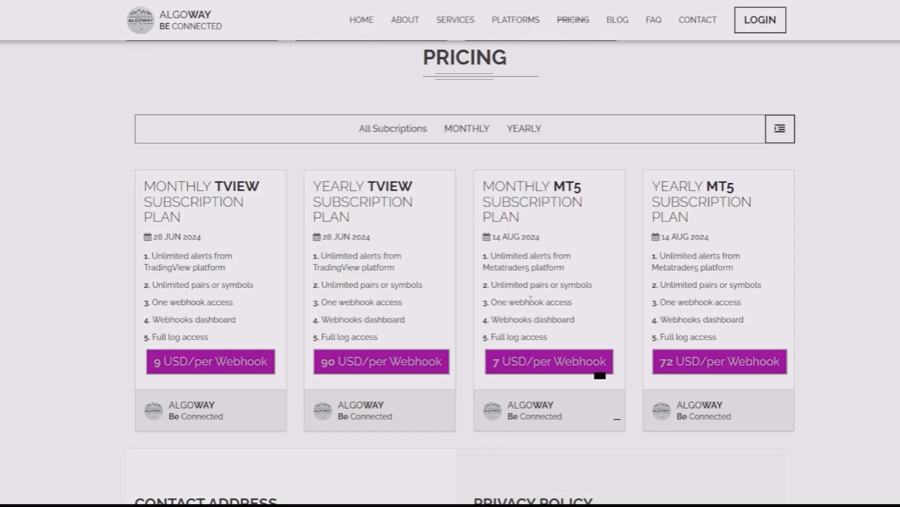
scroll(down, 3)
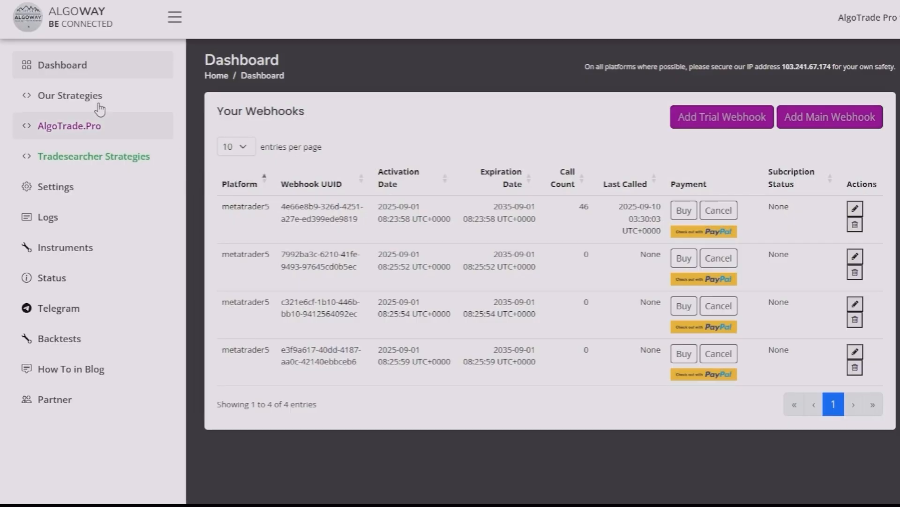
Leave the Your Webhooks dashboard and return to the AlgoWay home page
click(55, 186)
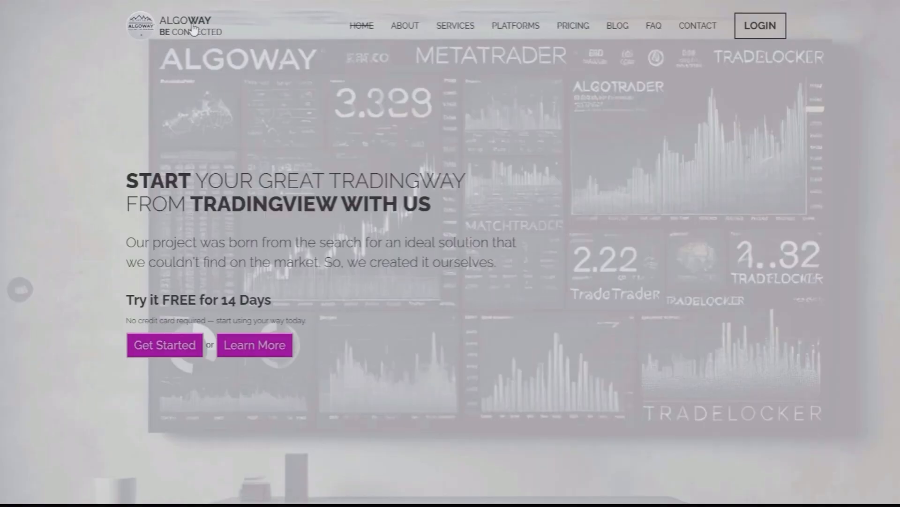
Accept the disclaimer, go to Platforms and open the MetaTrader 5 manual
click(760, 25)
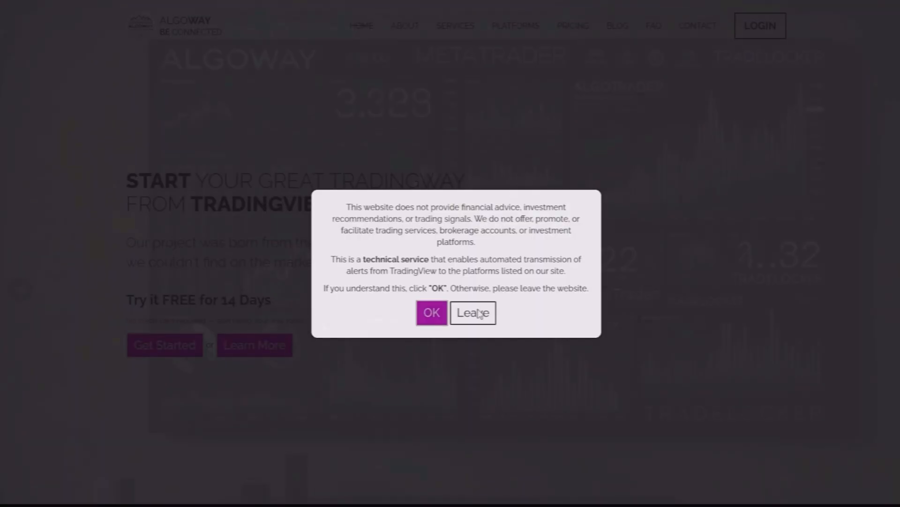
click(431, 312)
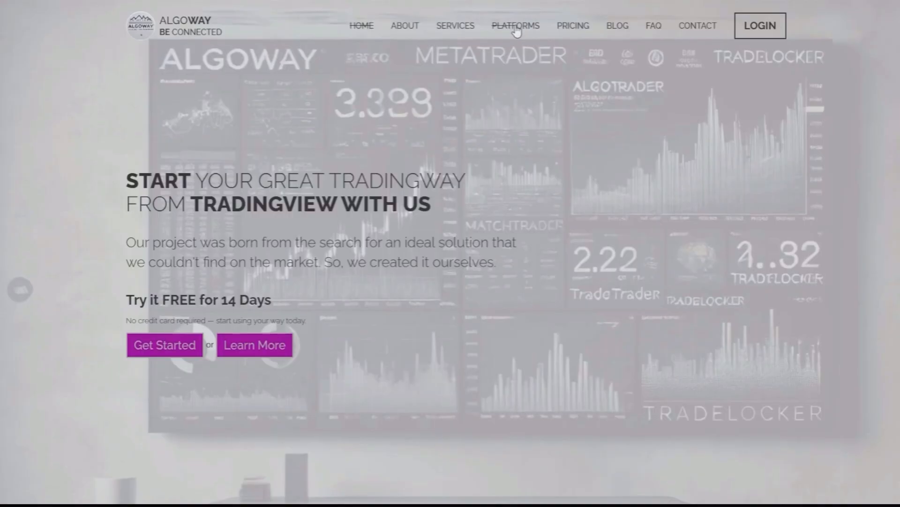
click(515, 26)
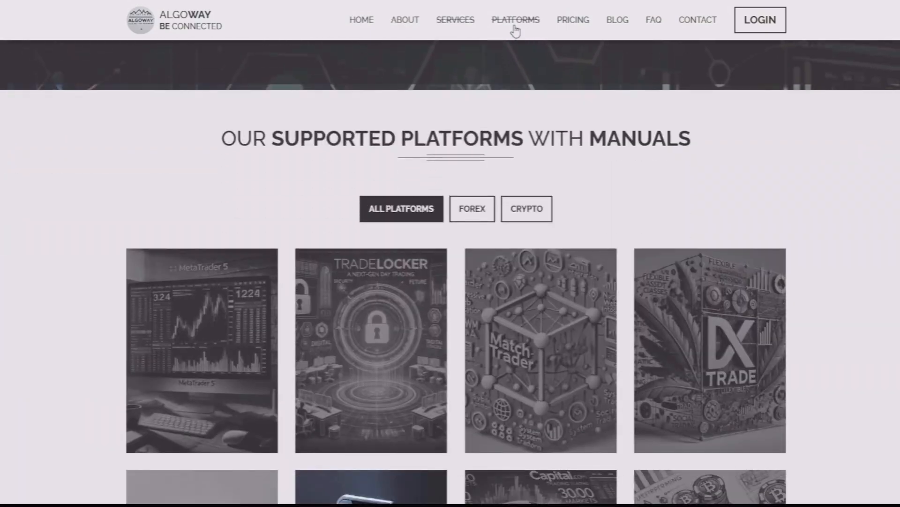
scroll(down, 3)
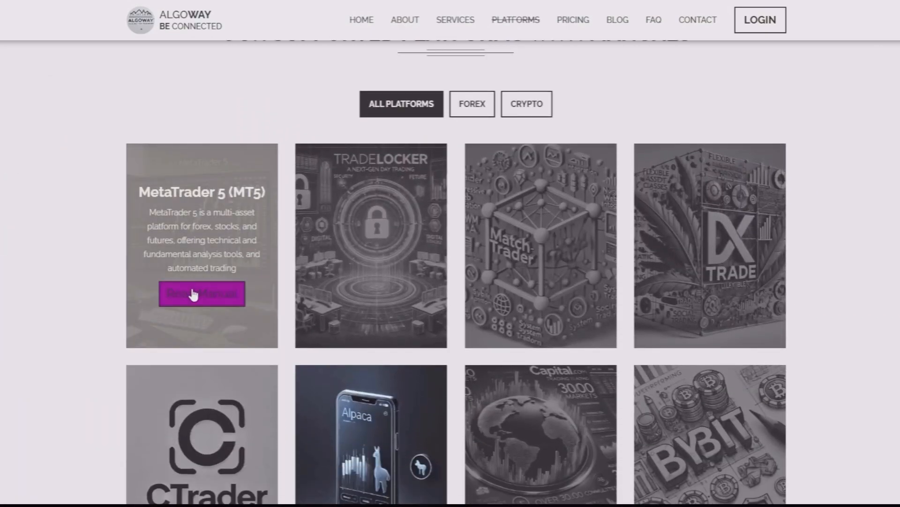
click(202, 293)
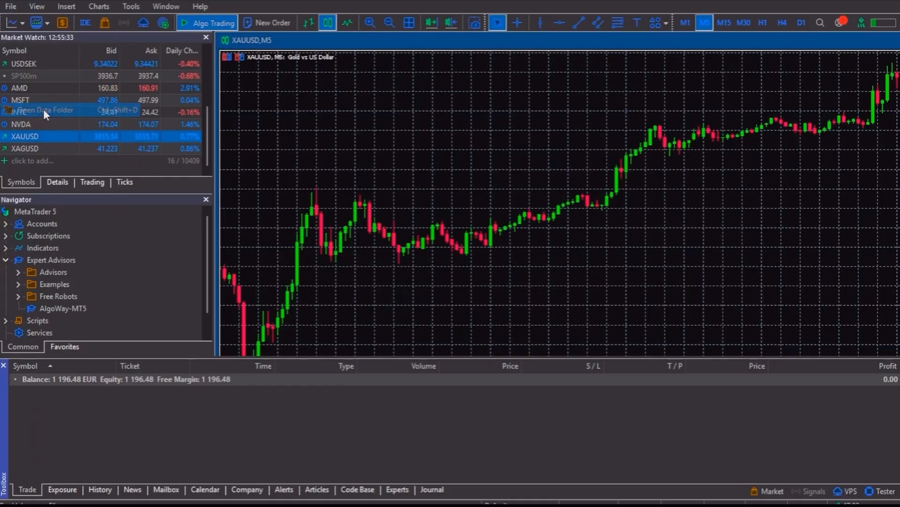
Put the AlgoWay-MT5 file into the data folder's MQL5 > Experts and select it in Navigator
click(46, 110)
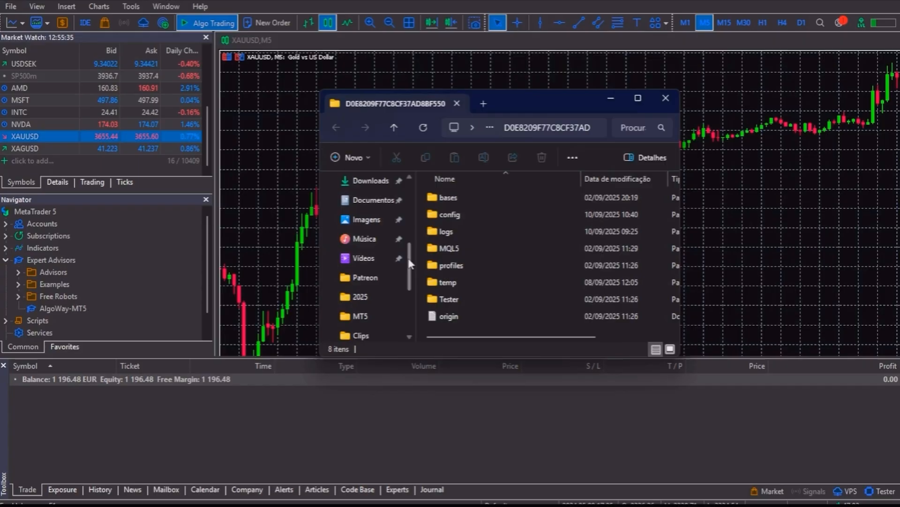
double_click(447, 248)
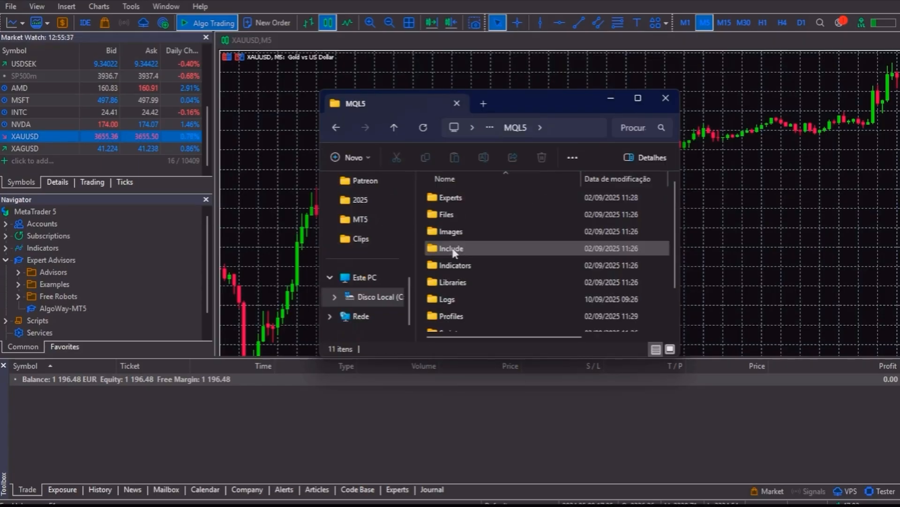
double_click(451, 197)
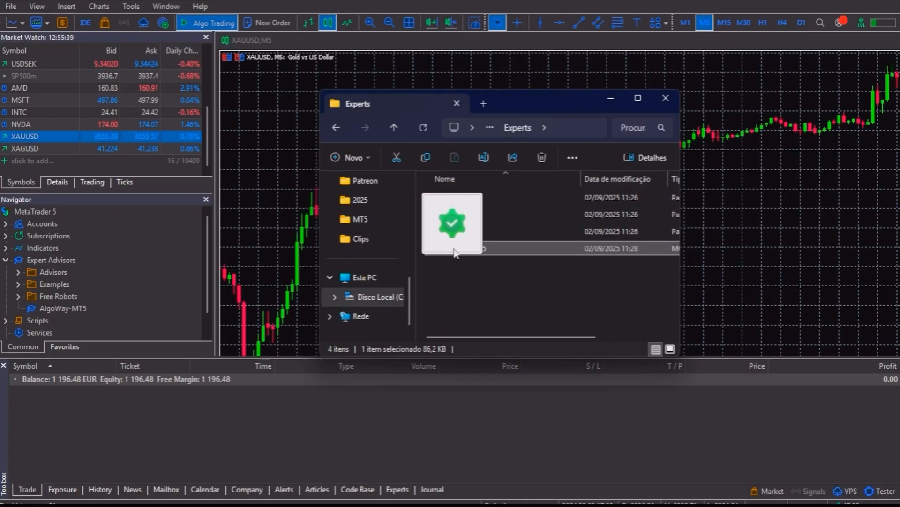
click(665, 98)
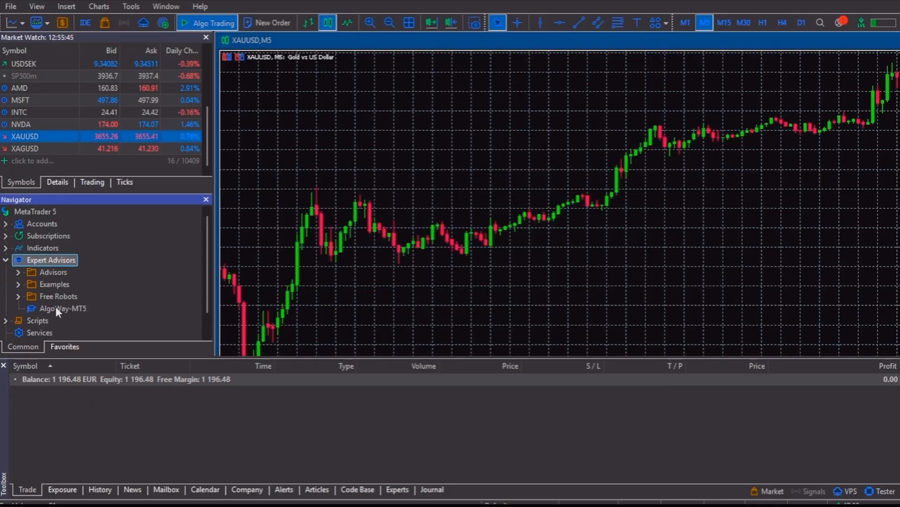
click(62, 309)
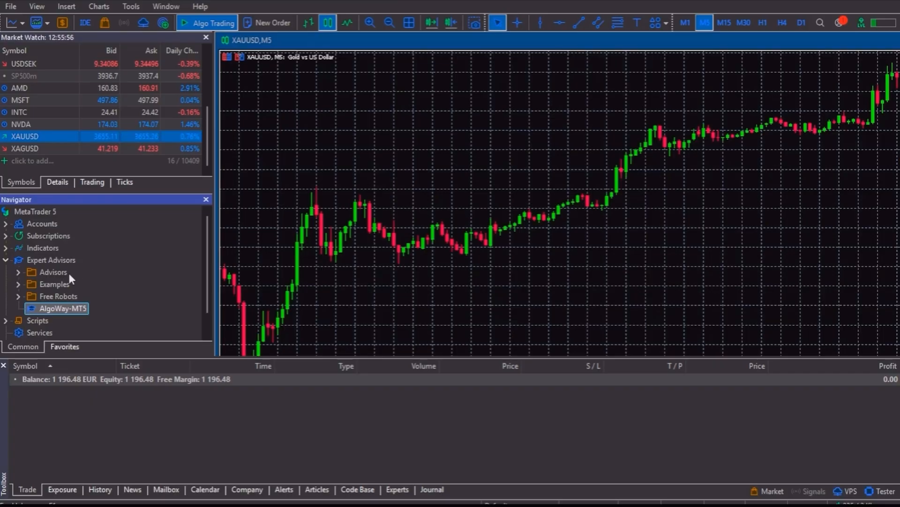
click(131, 6)
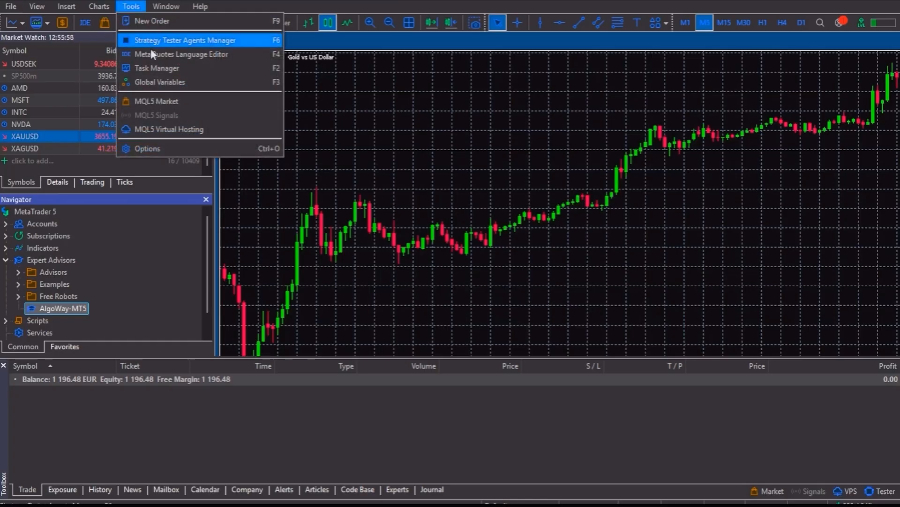
click(147, 149)
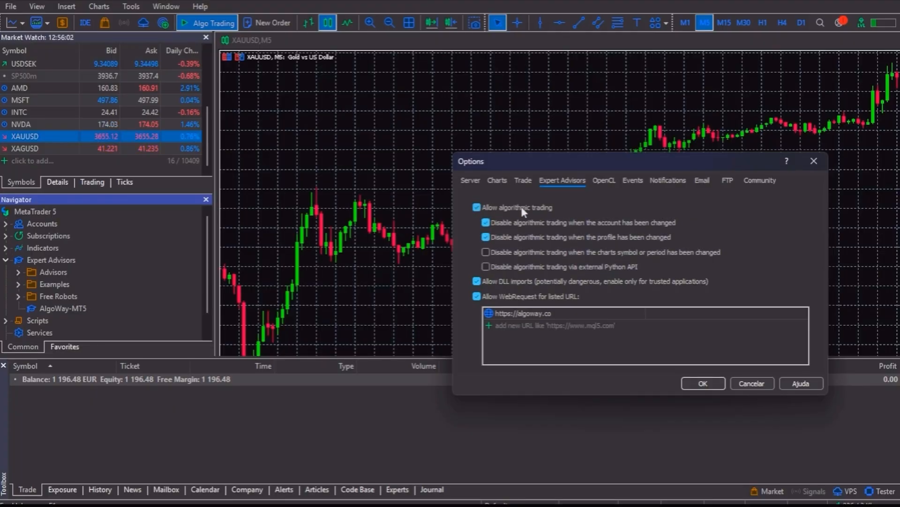
mouse_move(494, 286)
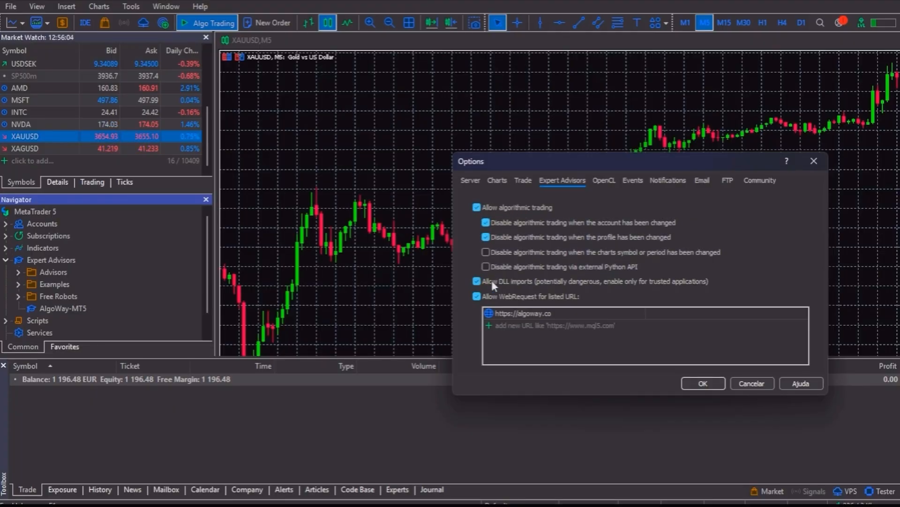
click(476, 297)
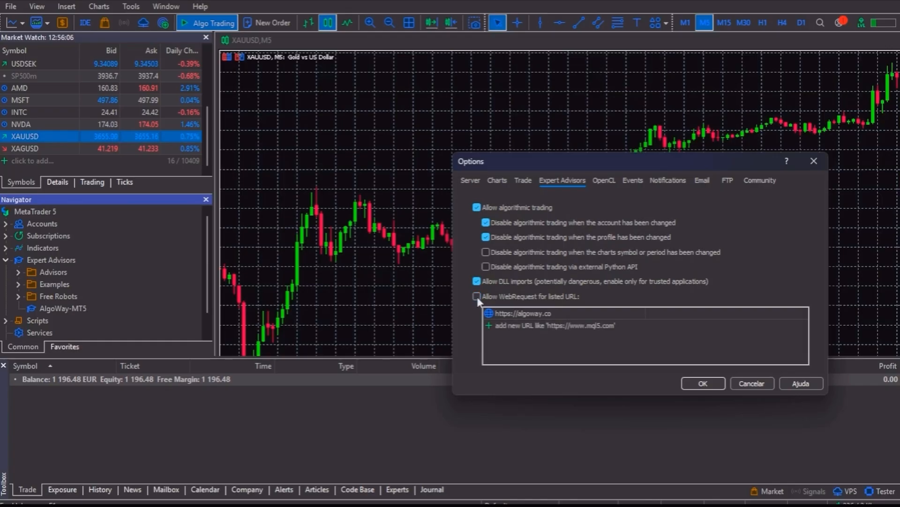
click(476, 297)
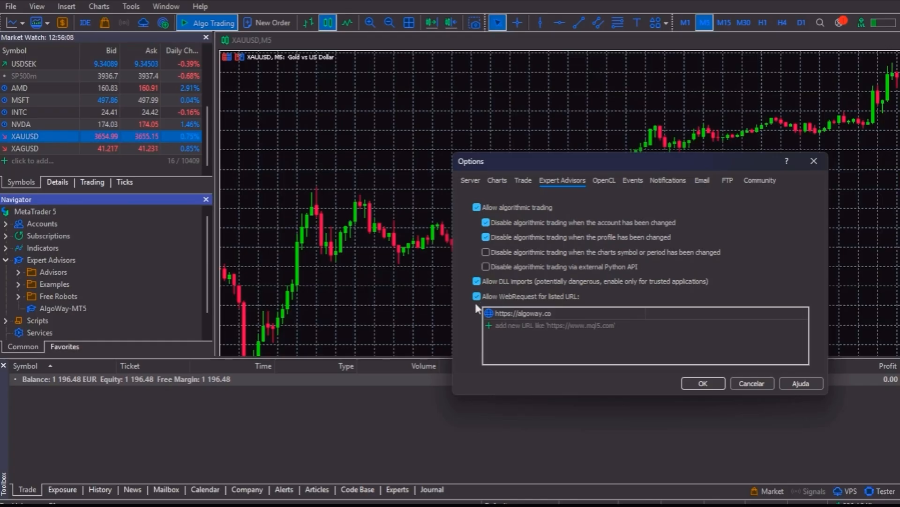
click(540, 312)
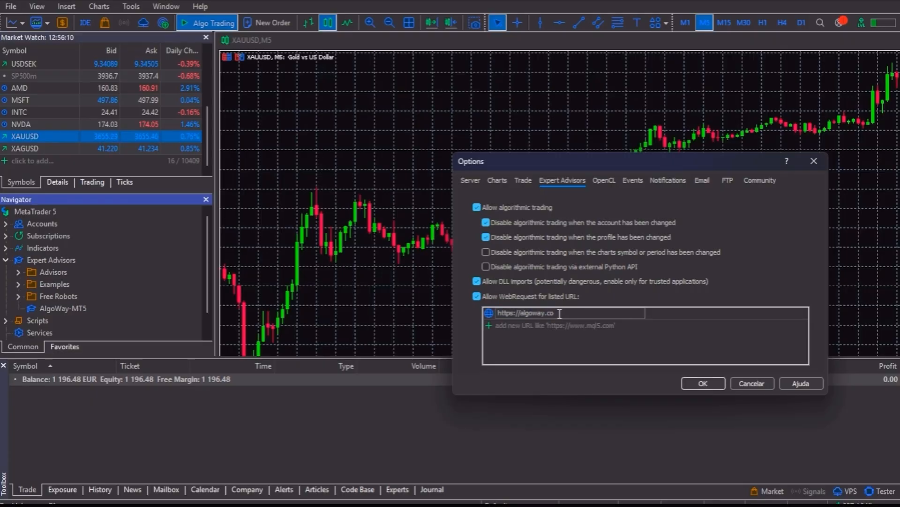
double_click(524, 312)
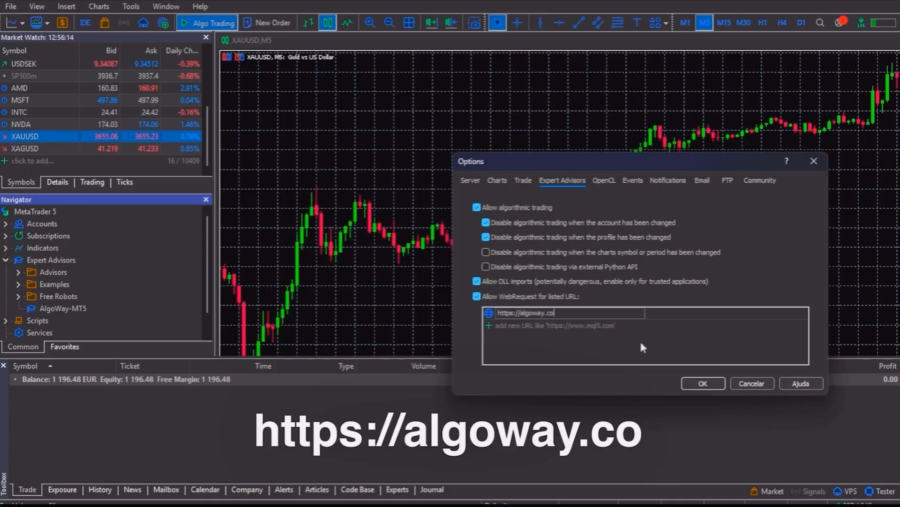
click(703, 383)
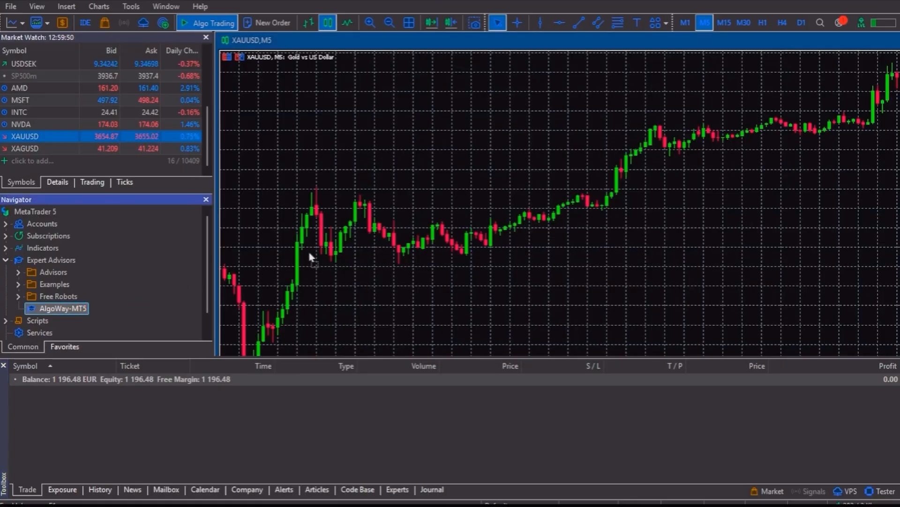
double_click(61, 309)
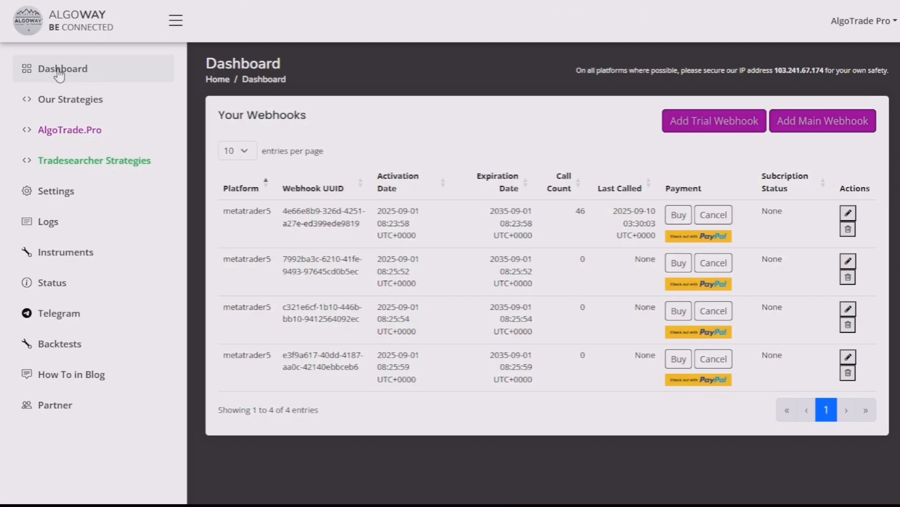
Start a new main webhook for MetaTrader 5 with TradingView as the MT5to source
click(822, 120)
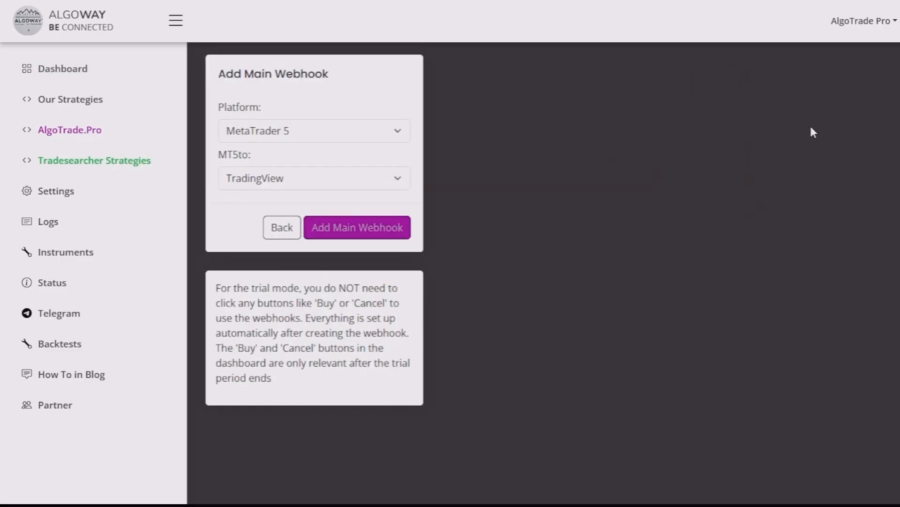
mouse_move(267, 154)
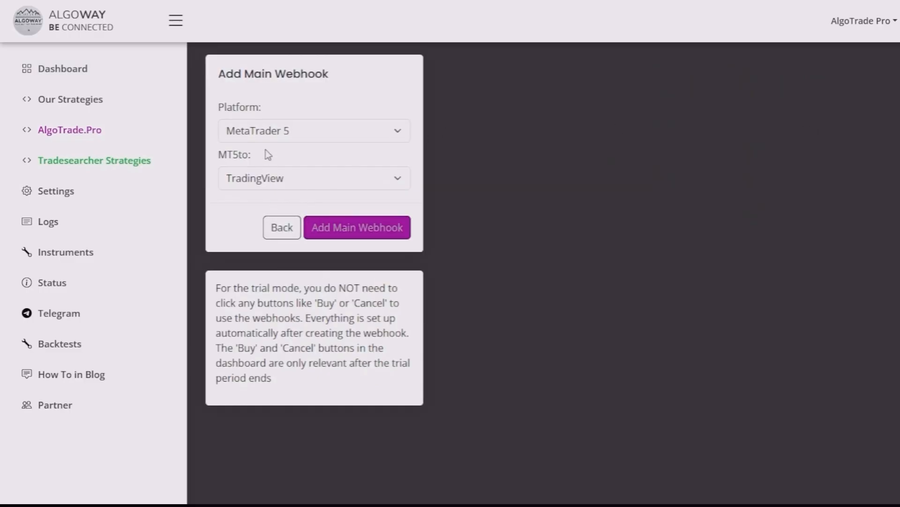
click(314, 131)
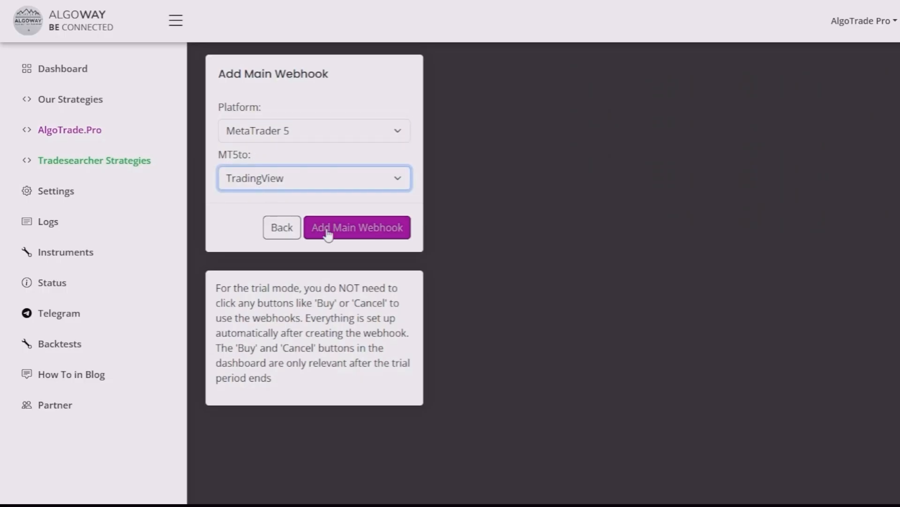
Copy the UUID of the first metatrader5 webhook, the one with 46 calls
click(356, 227)
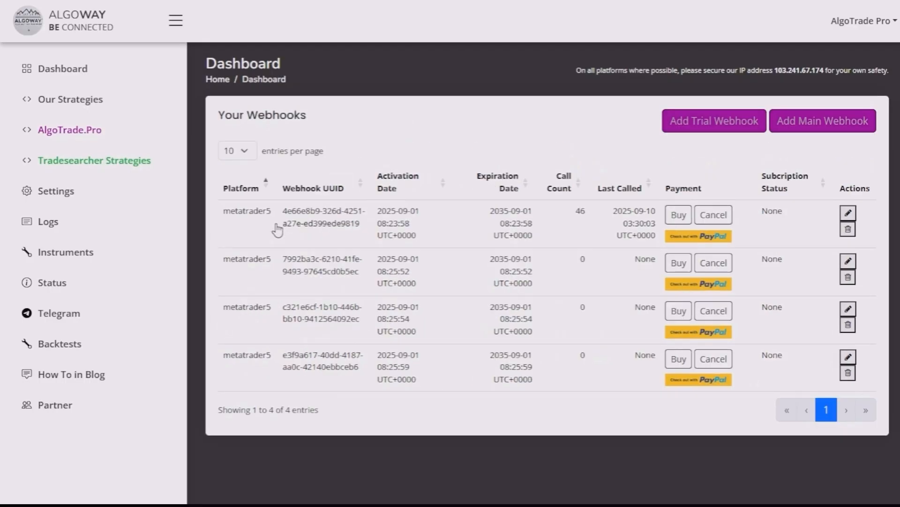
mouse_move(315, 223)
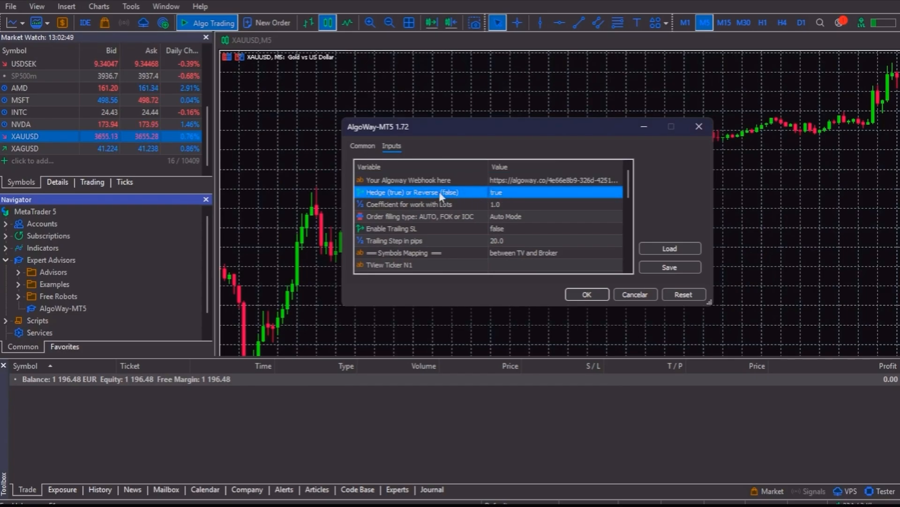
Change the 'Coefficient for work with Lots' input from 1.0 to 0.00001
click(552, 205)
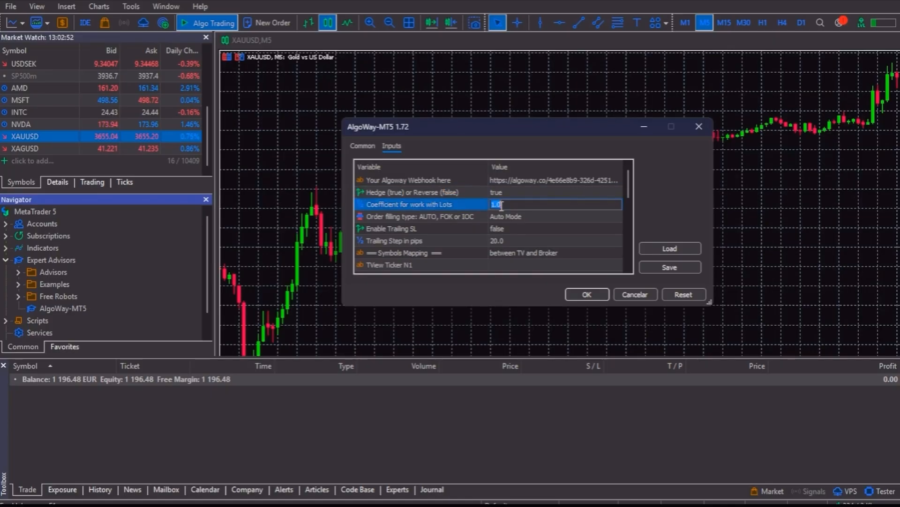
text(0.0000)
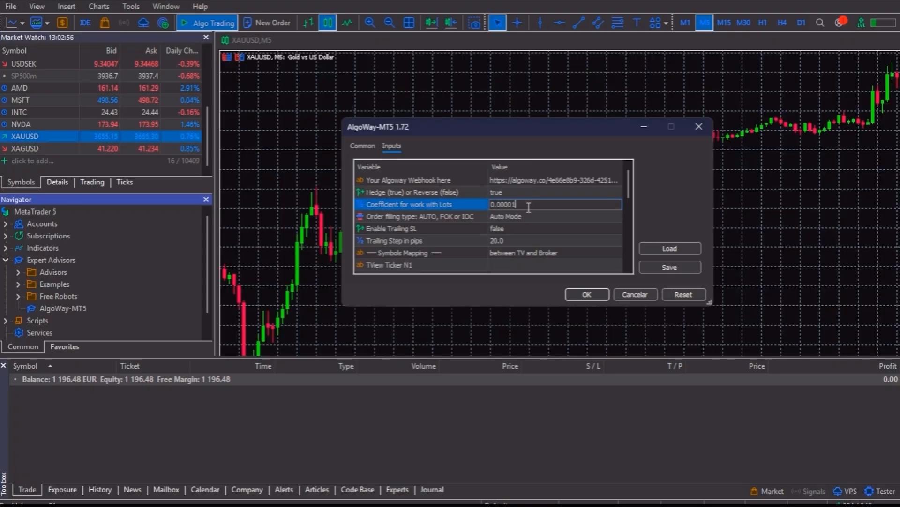
text(1.0)
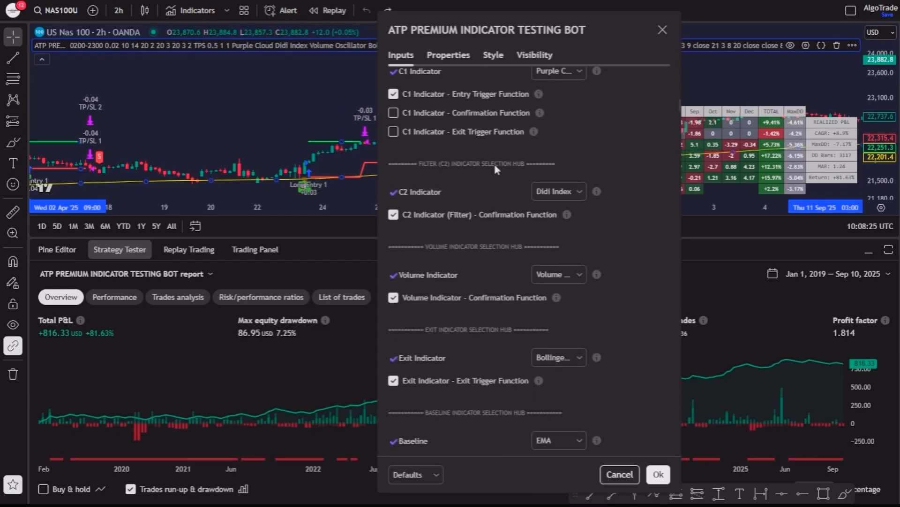
Scroll the XAUUSD 5-minute chart showing the Commodities Trading Strategy (ATP Portfolio)
scroll(down, 3)
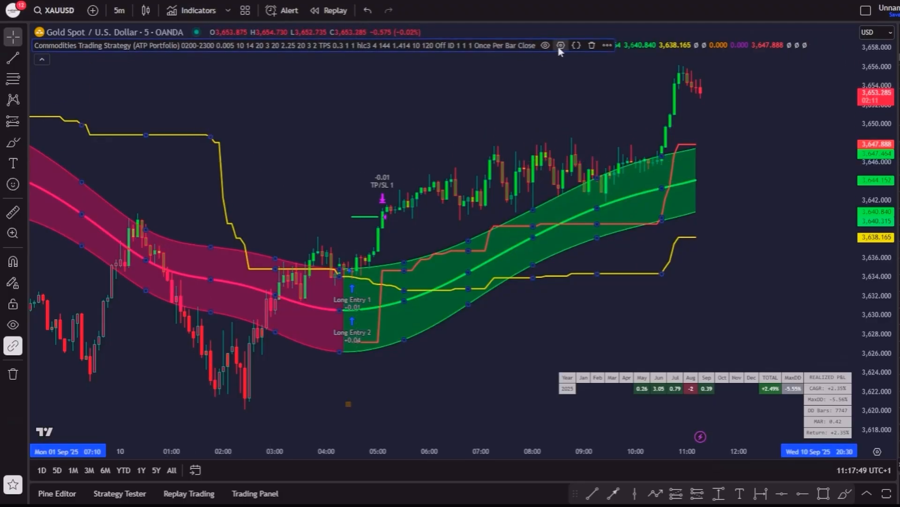
Set the strategy's Automation Provider to AlgoWay Connector, then view its Properties tab
click(561, 45)
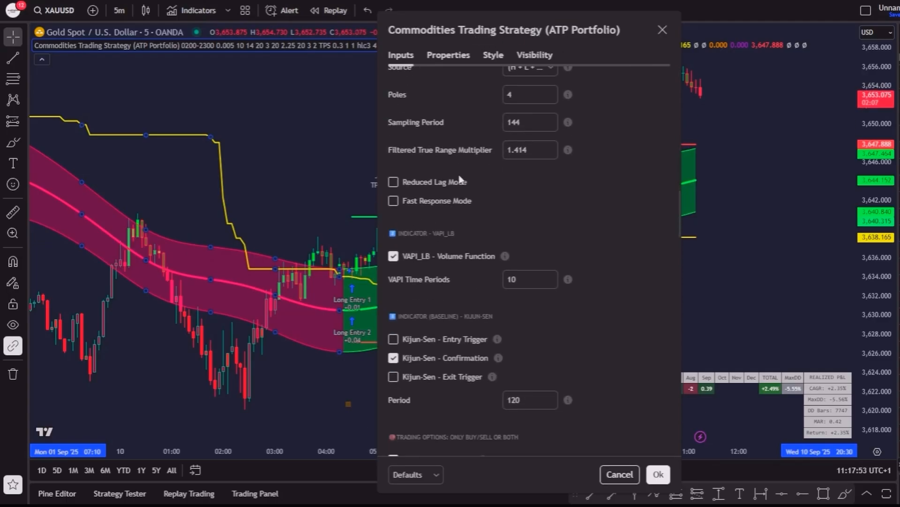
scroll(down, 3)
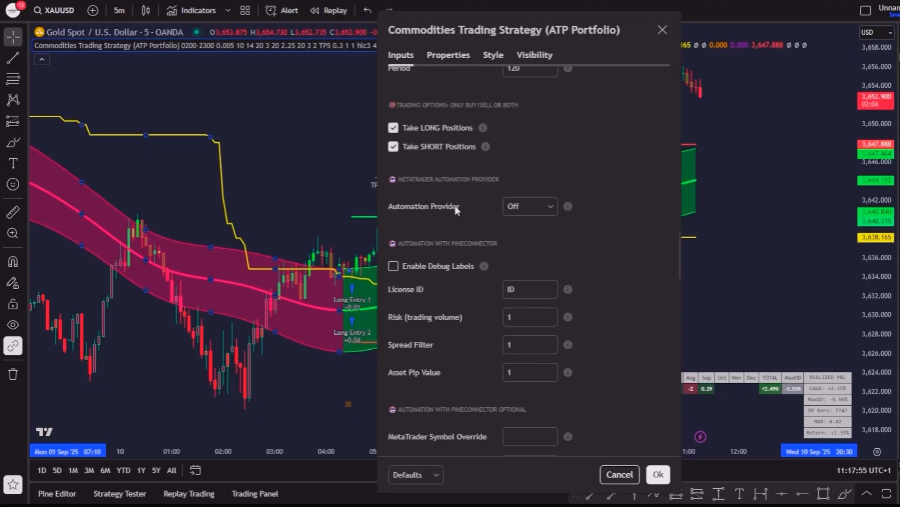
click(529, 205)
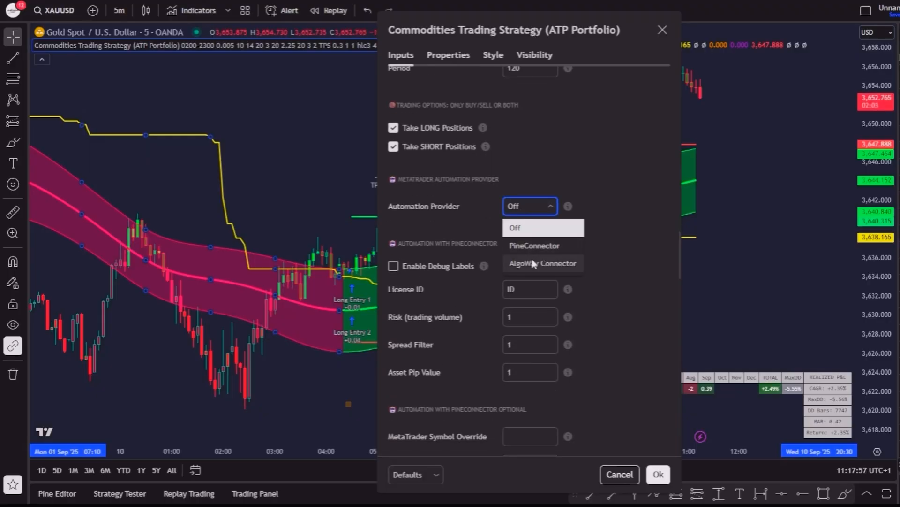
click(542, 263)
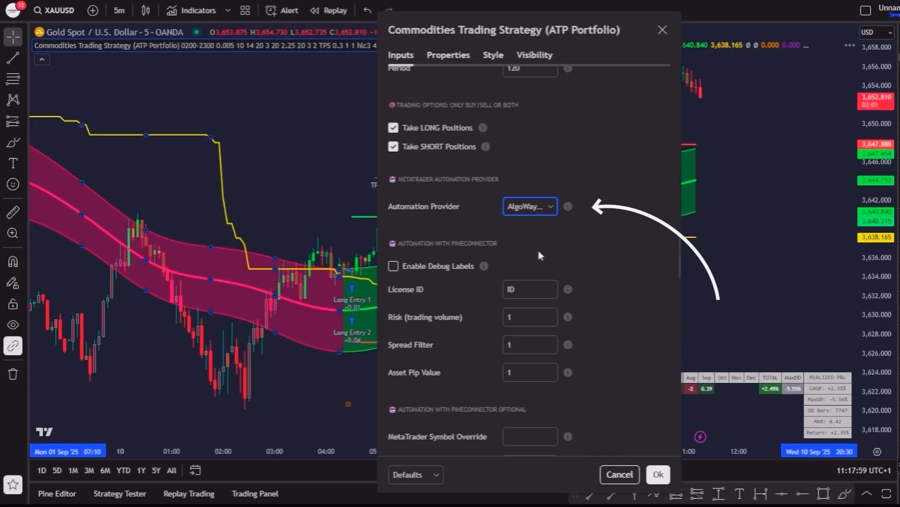
mouse_move(560, 181)
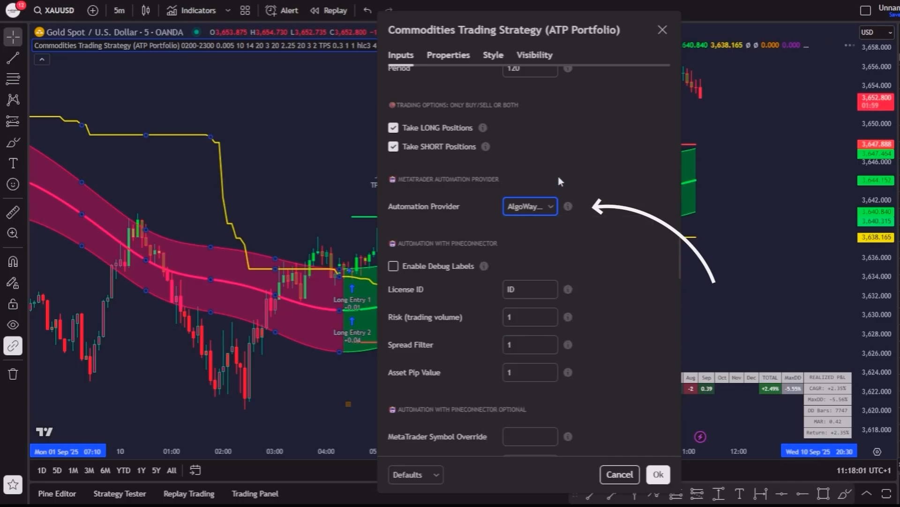
click(448, 54)
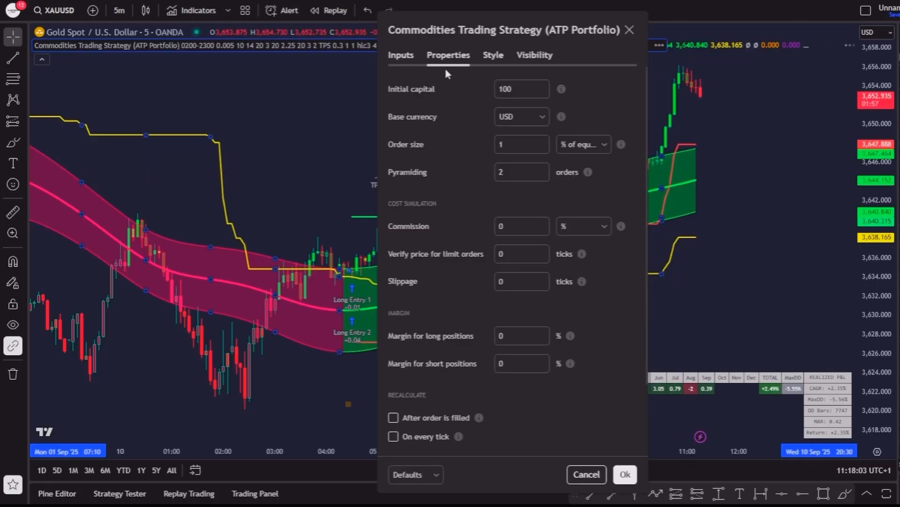
Set the strategy's initial capital to 1000 and slippage to 20 ticks, then apply
click(521, 89)
text(0)
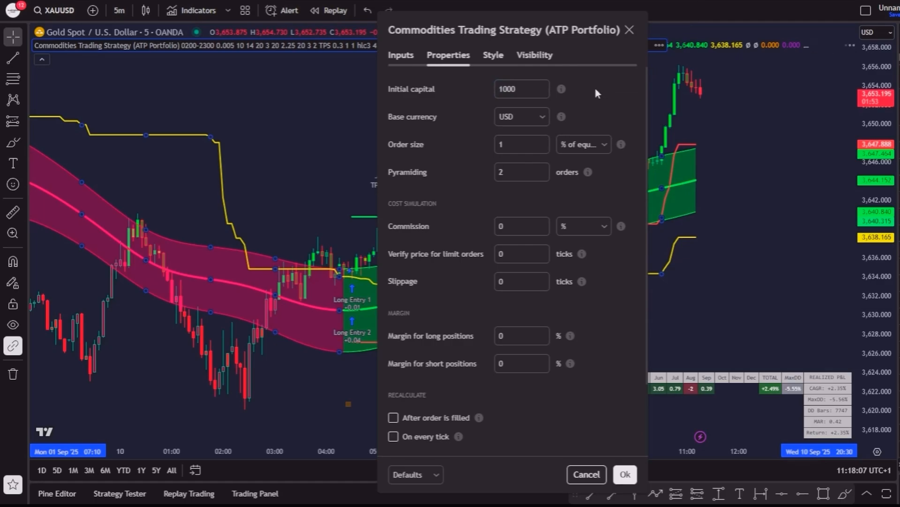
click(520, 281)
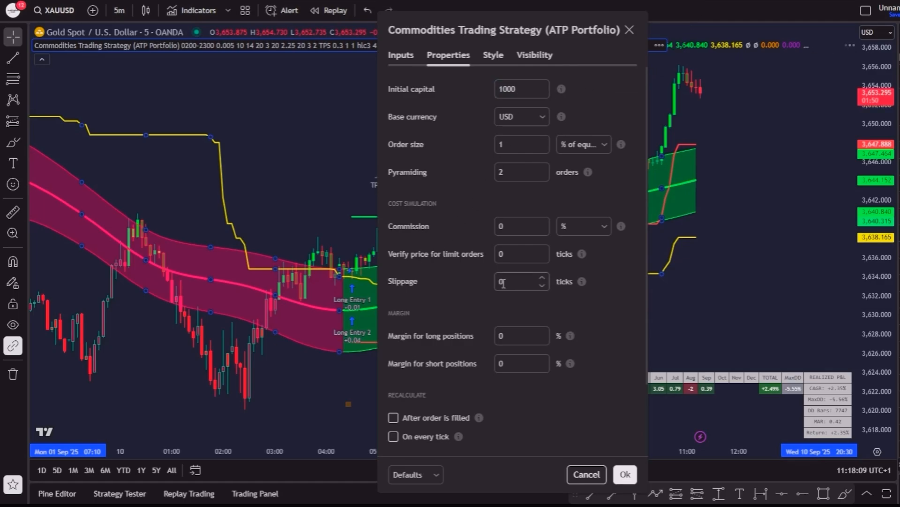
text(20)
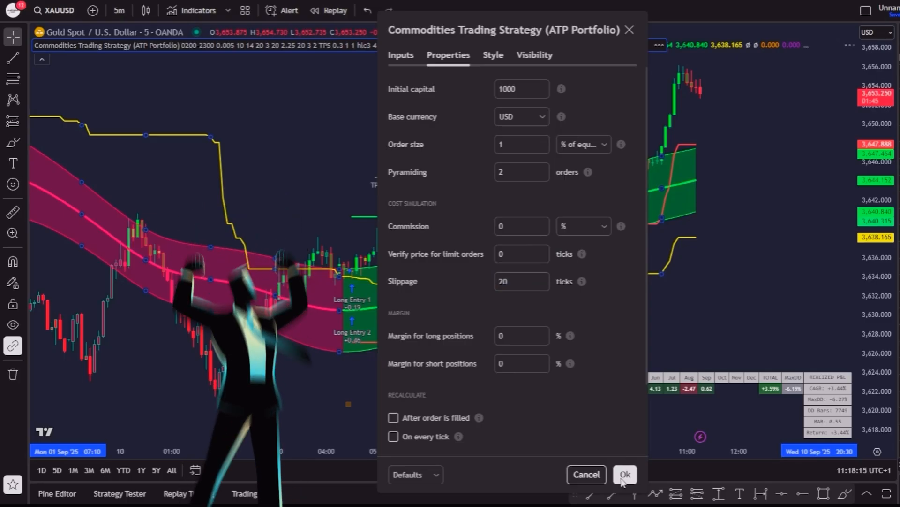
click(625, 473)
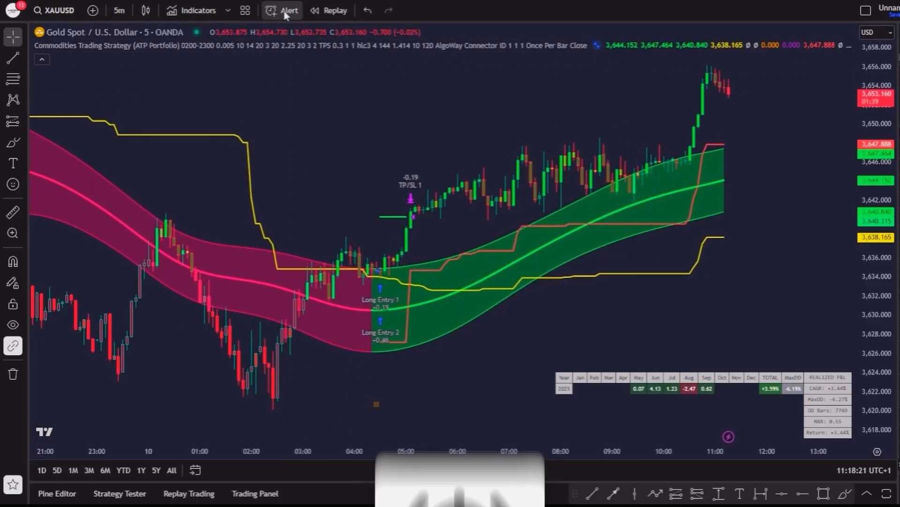
Create an XAUUSD alert on the Commodities Trading Strategy triggering on alert() function calls only
click(282, 10)
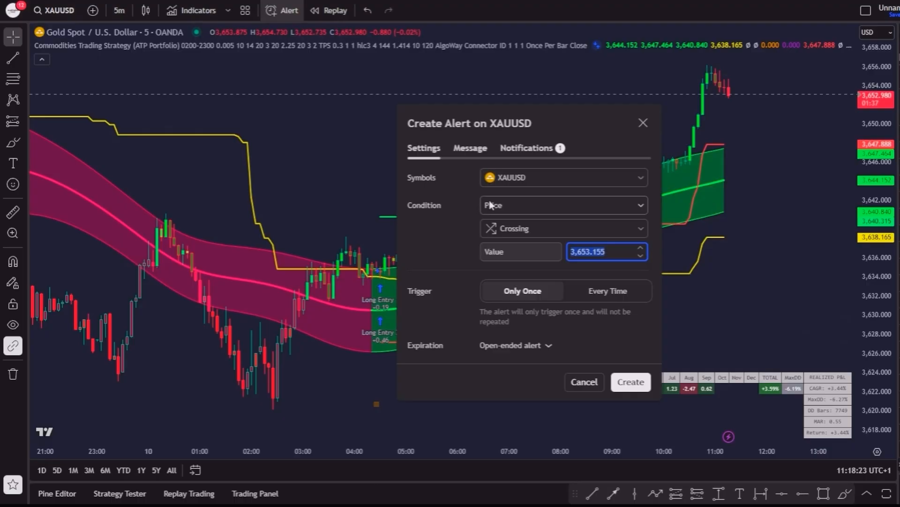
click(562, 205)
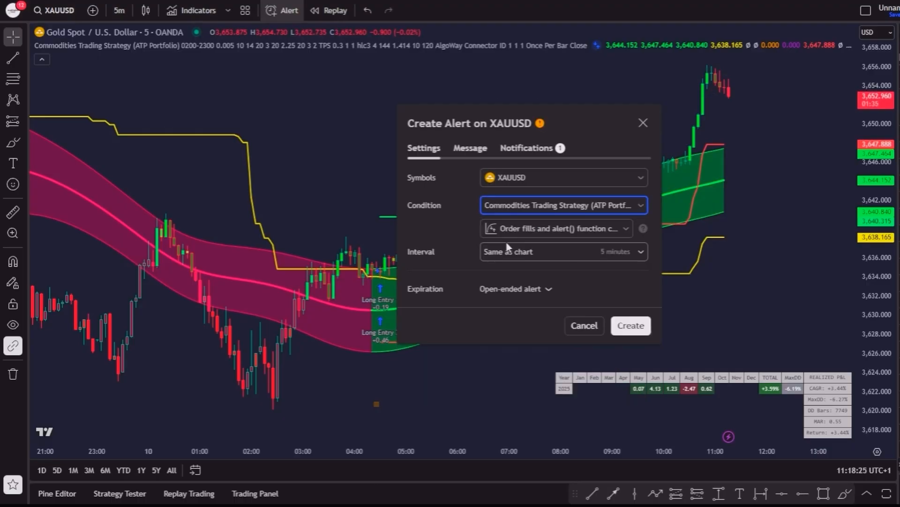
click(555, 228)
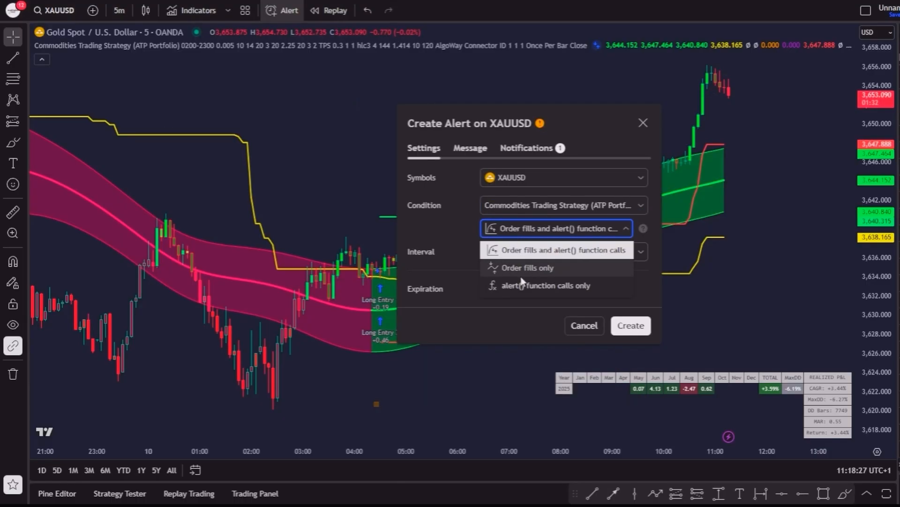
click(545, 285)
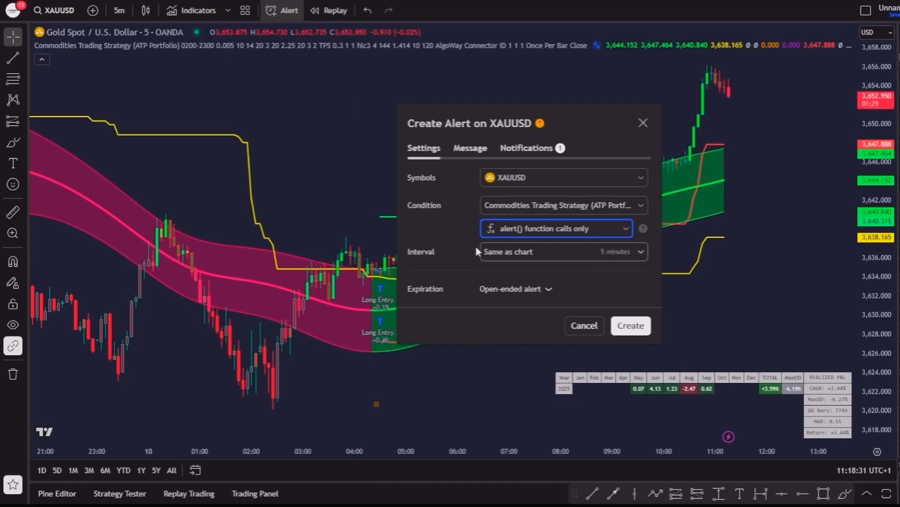
click(526, 148)
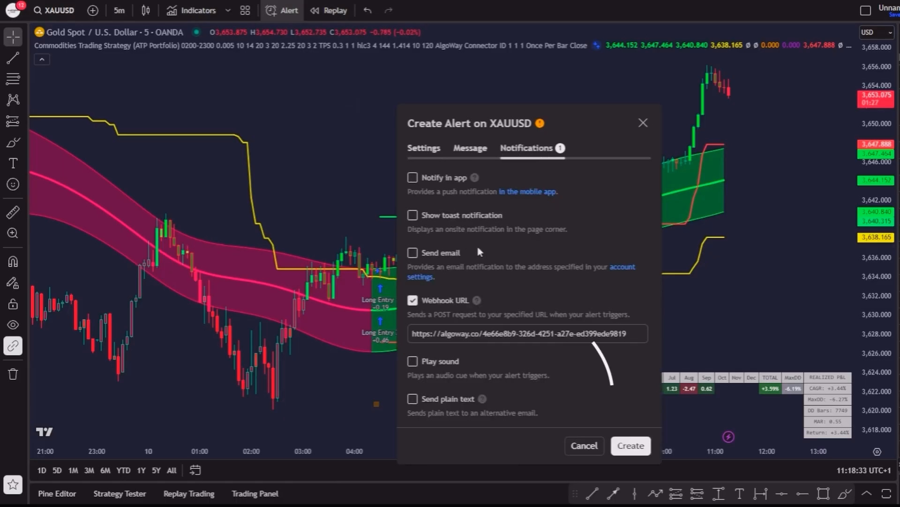
Enable the AlgoWay webhook URL and view the ATP Commodities Strategy Bot source code
click(527, 333)
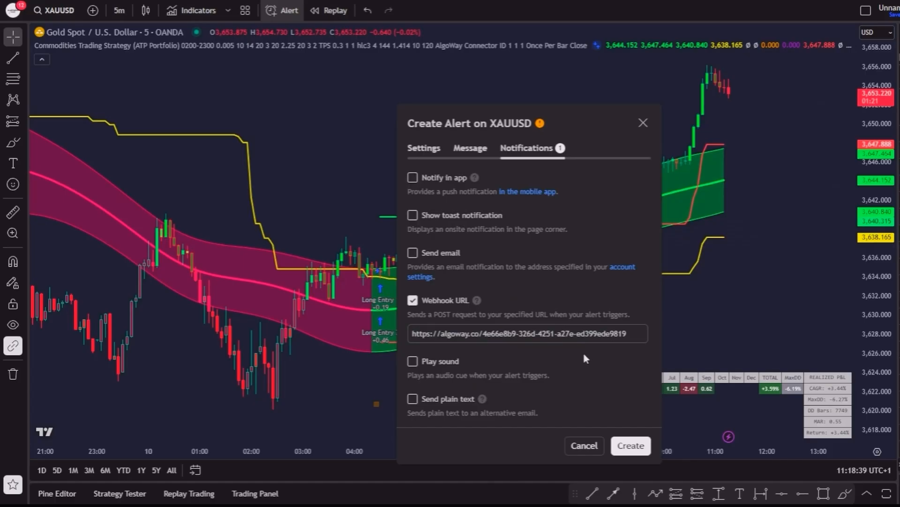
click(469, 148)
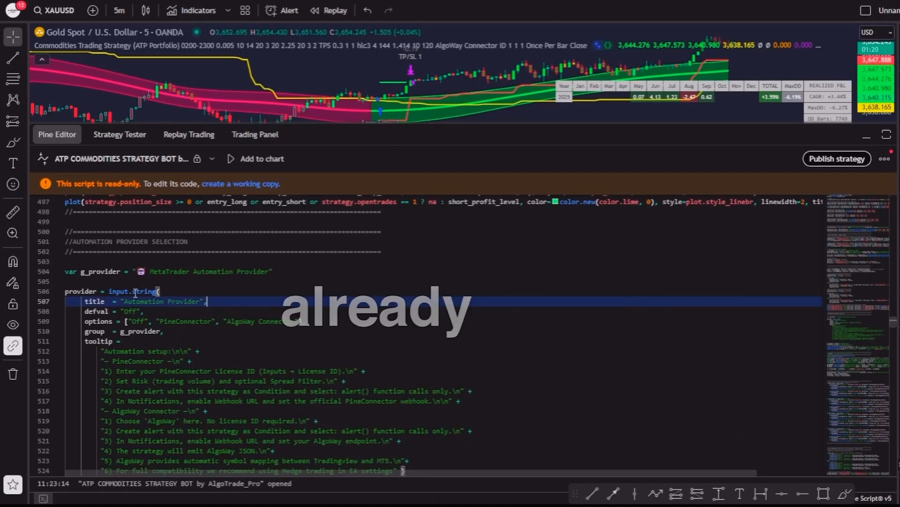
Scroll to the AlgoWay JSON builders and return to the alert's Notifications tab
scroll(down, 3)
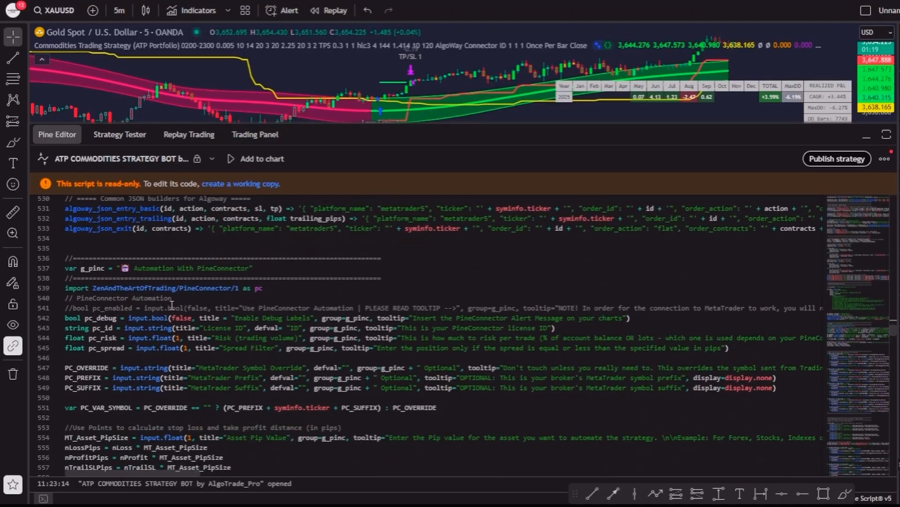
click(290, 11)
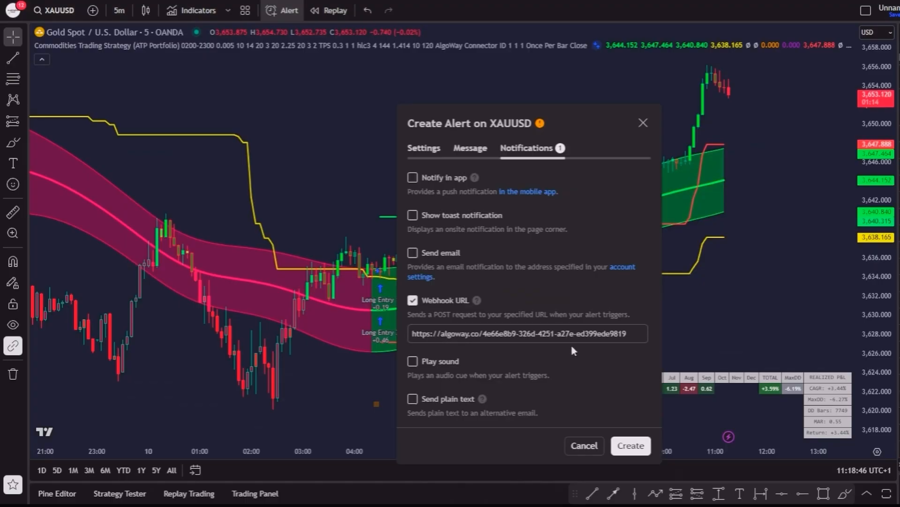
Create the XAUUSD strategy alert with the AlgoWay webhook
click(629, 445)
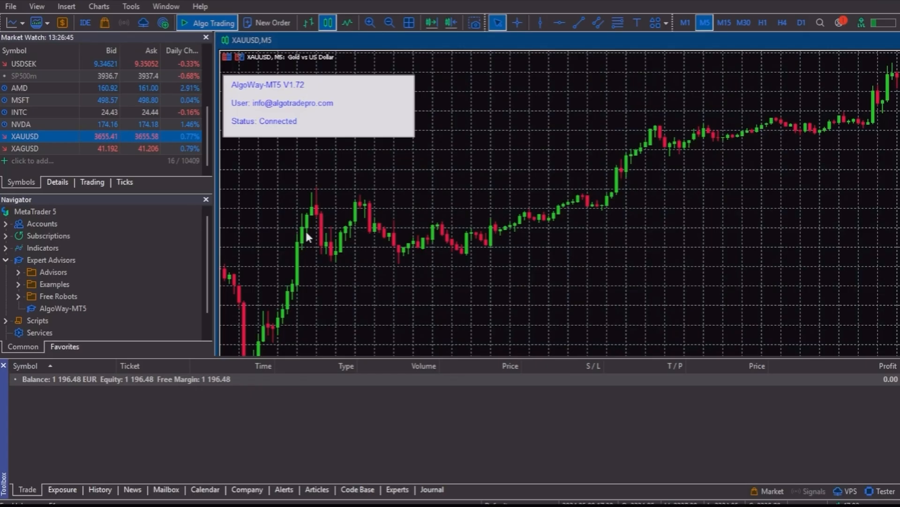
mouse_move(313, 106)
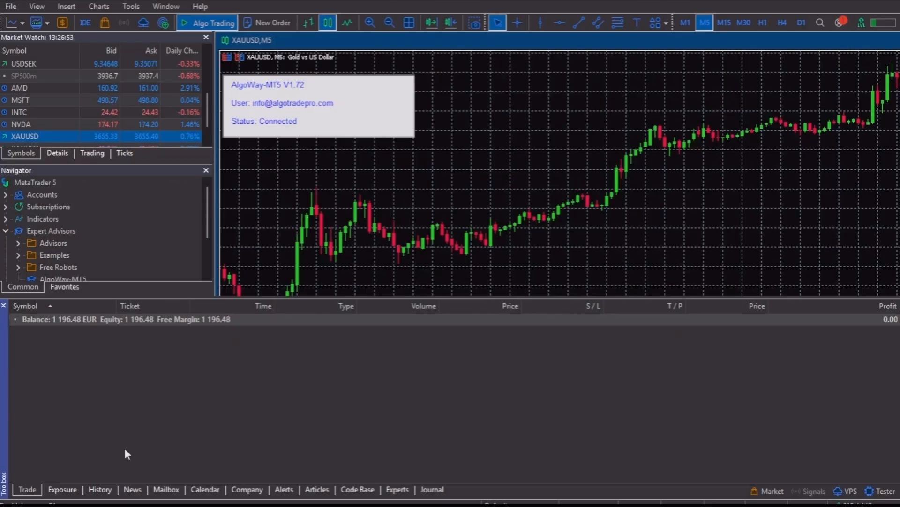
View the Toolbox History listing the executed XAUUSD buy and sell trades totalling 196.48 profit
click(99, 489)
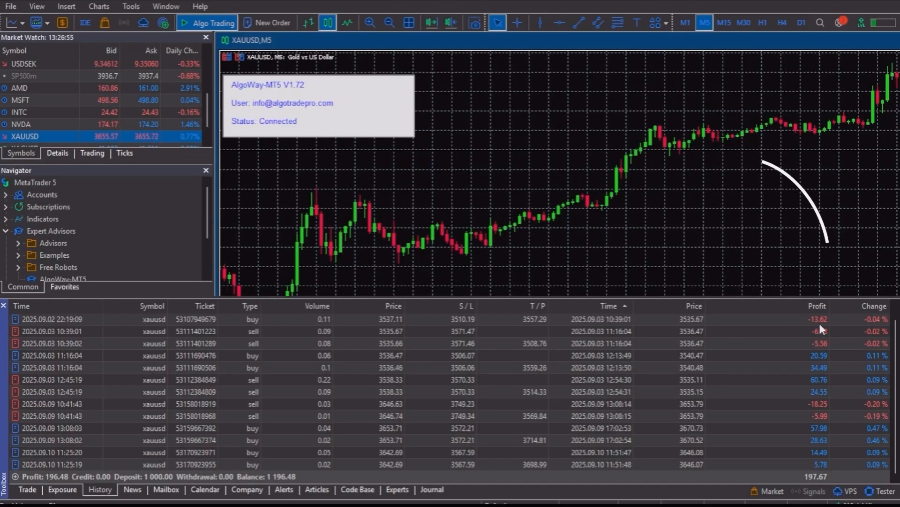